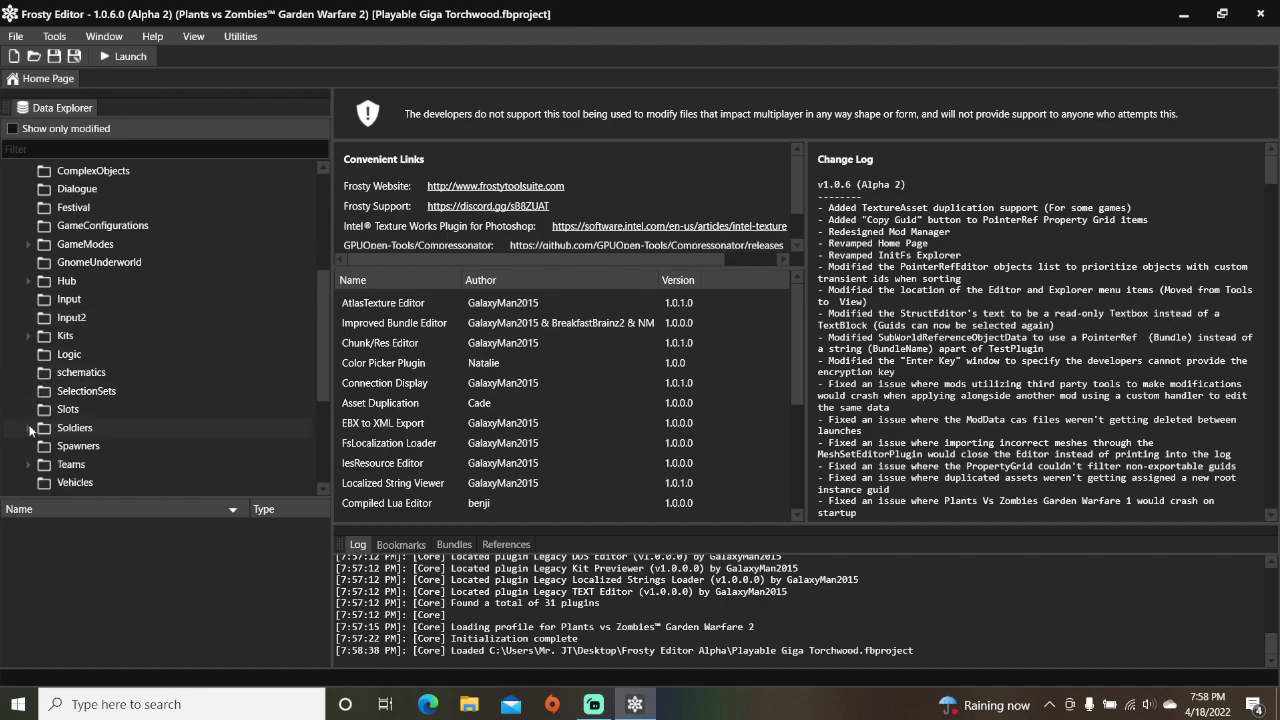
# - Expand Soldiers and open AIPlant_GigaTorchwood from the AI folder
pyautogui.click(31, 427)
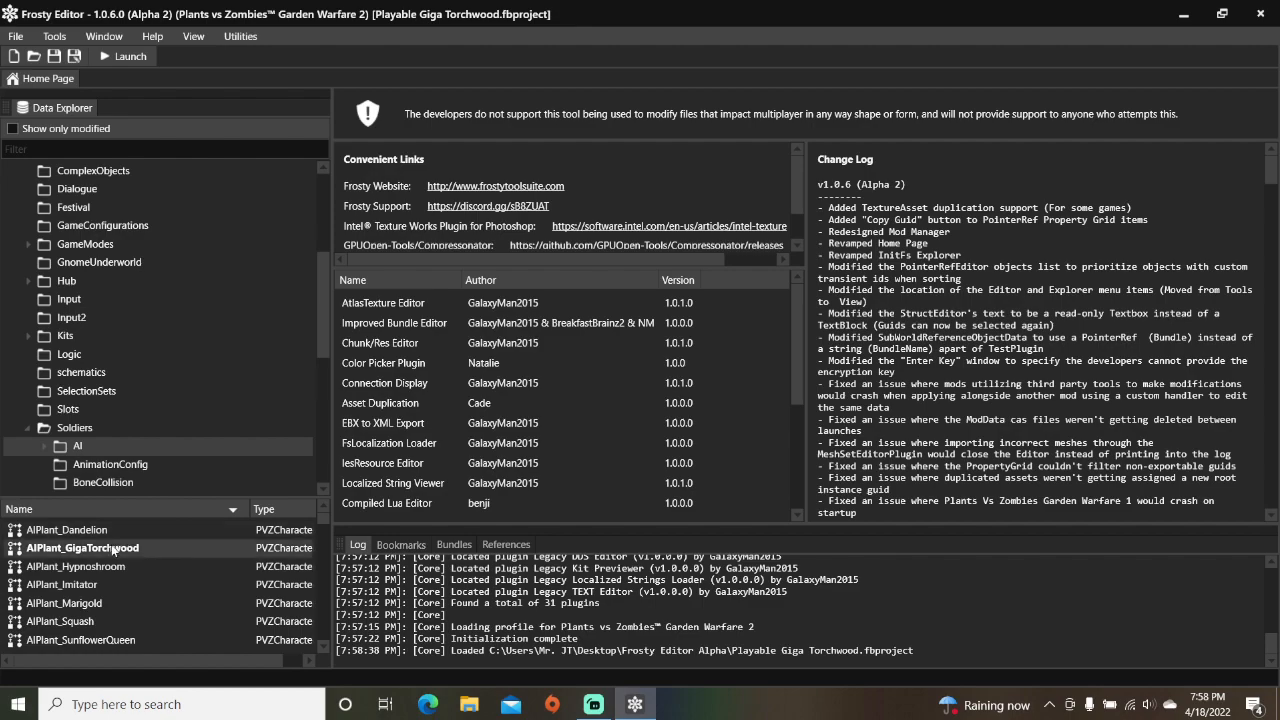
pyautogui.doubleClick(82, 547)
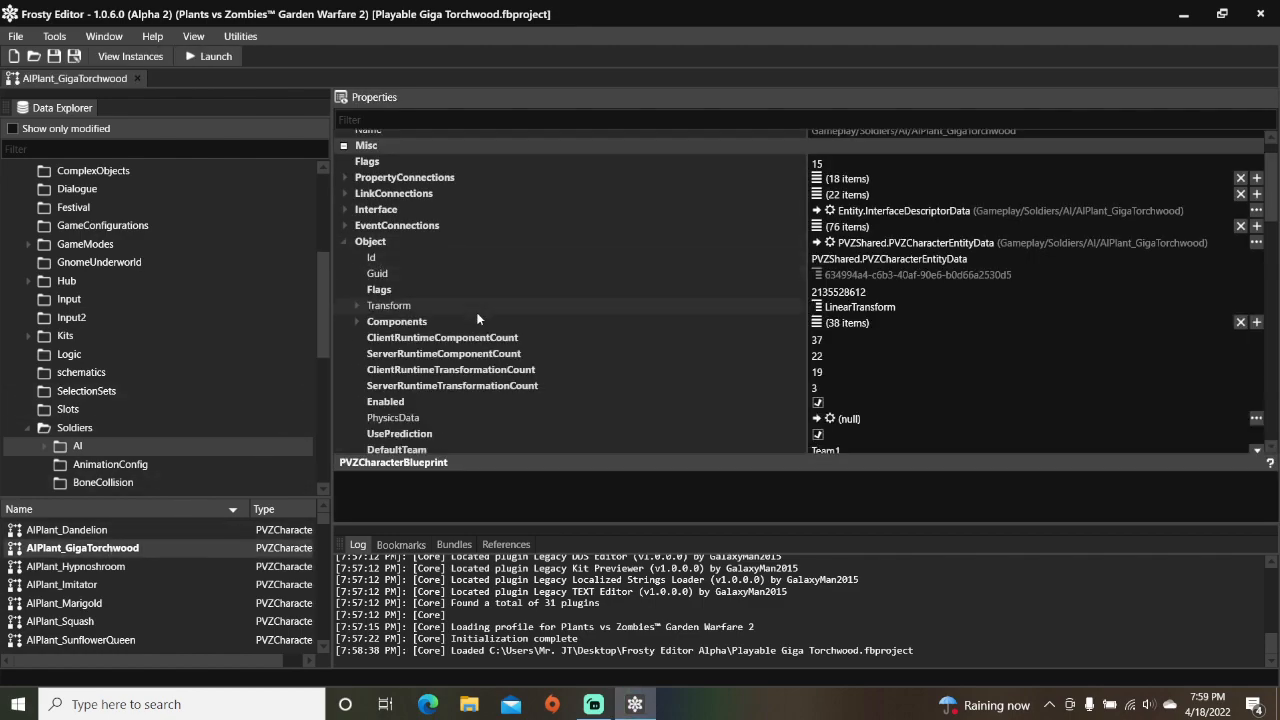
# - Scroll the Properties grid down past Misc to the HealthModule RegenerationDelay fields
pyautogui.scroll(-3)
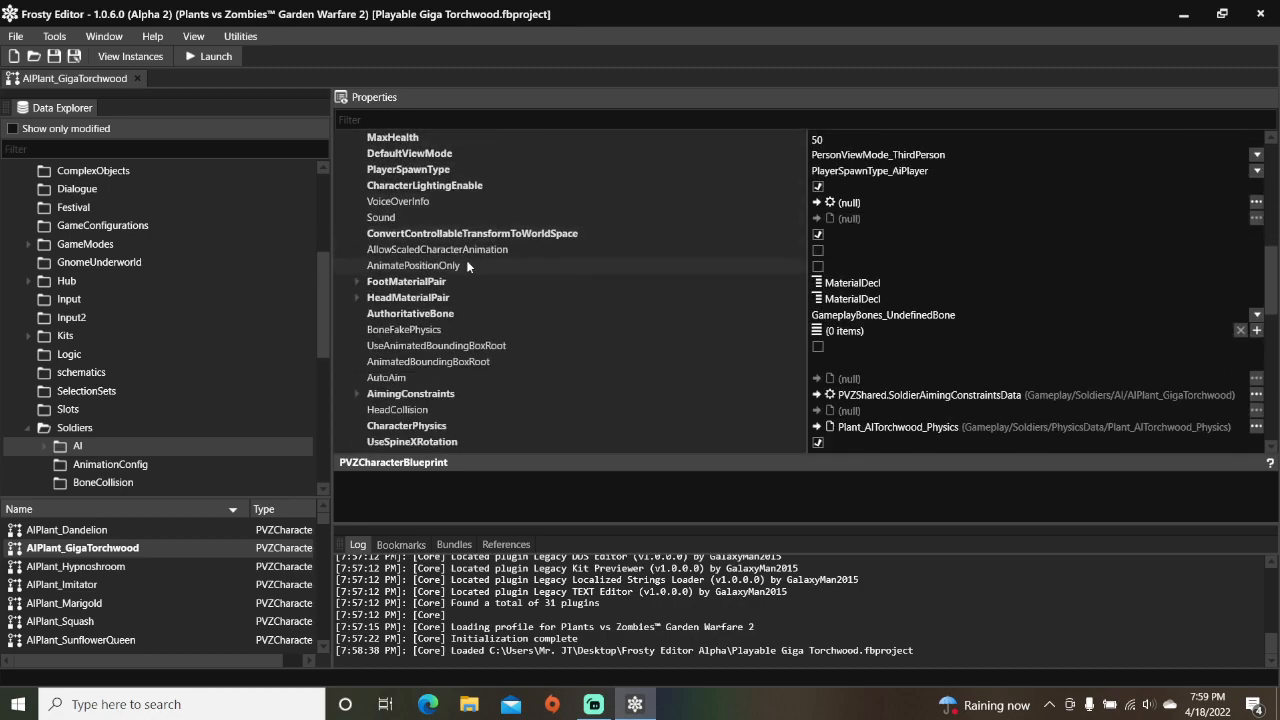
pyautogui.scroll(-3)
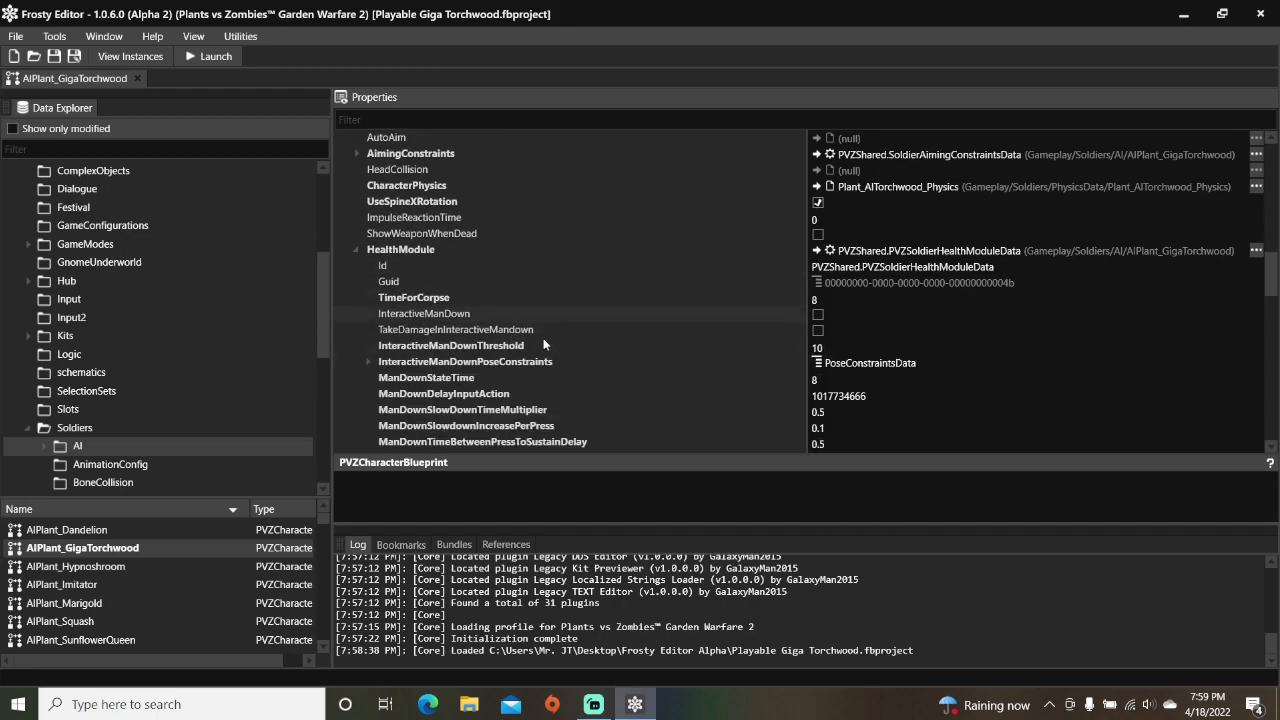
pyautogui.scroll(-3)
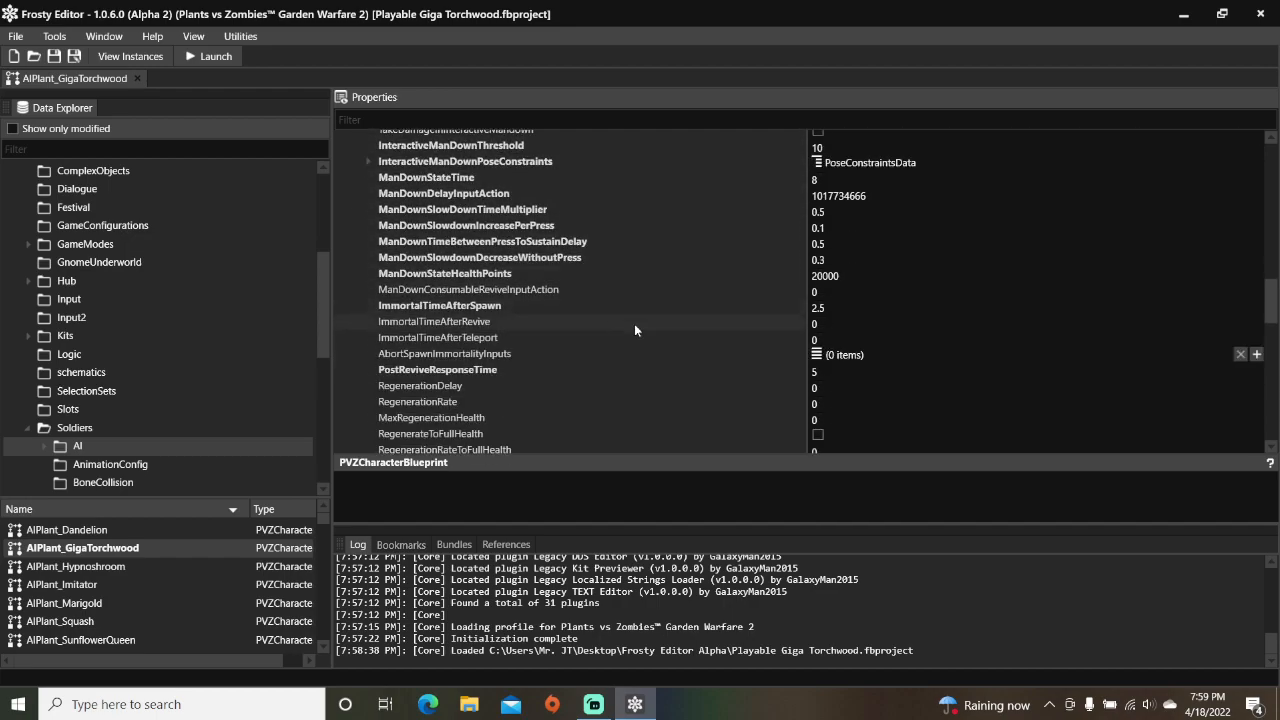
# - Enter RegenerationDelay 6, RegenerationRate 4, MaxRegenerationHealth 0.5, and tick RegenerateToFullHealth
pyautogui.click(420, 385)
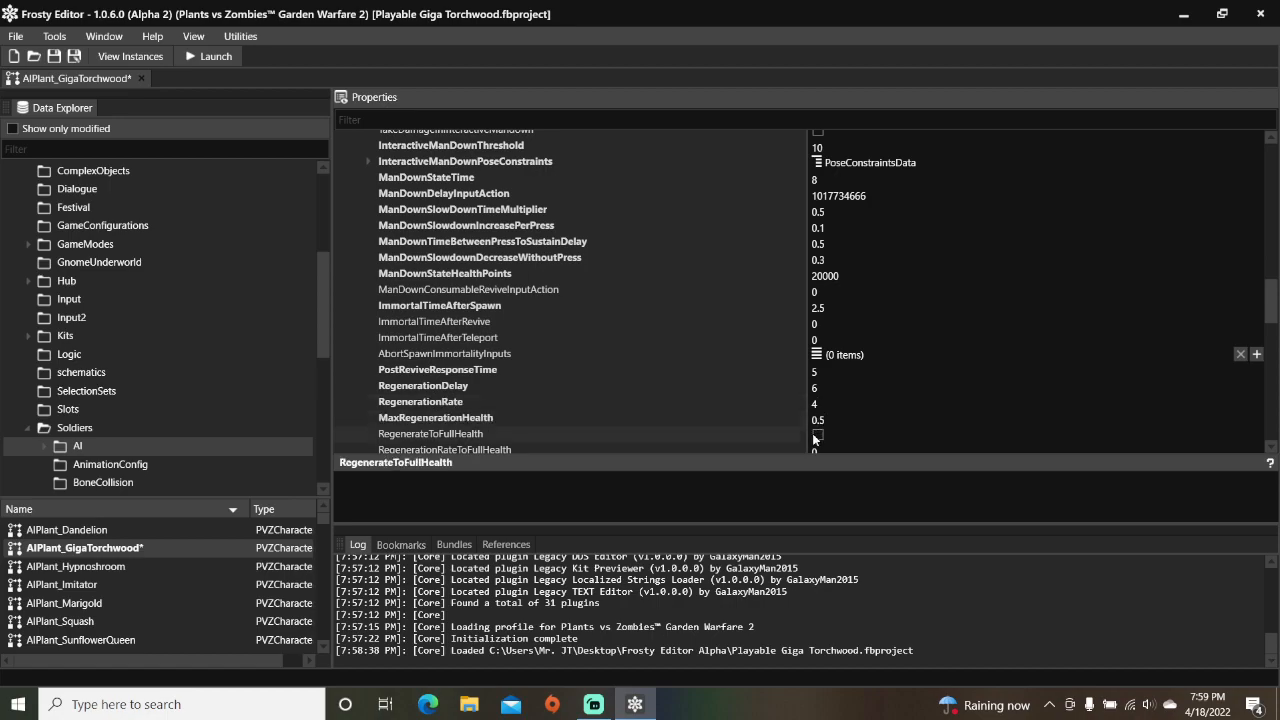
pyautogui.scroll(-3)
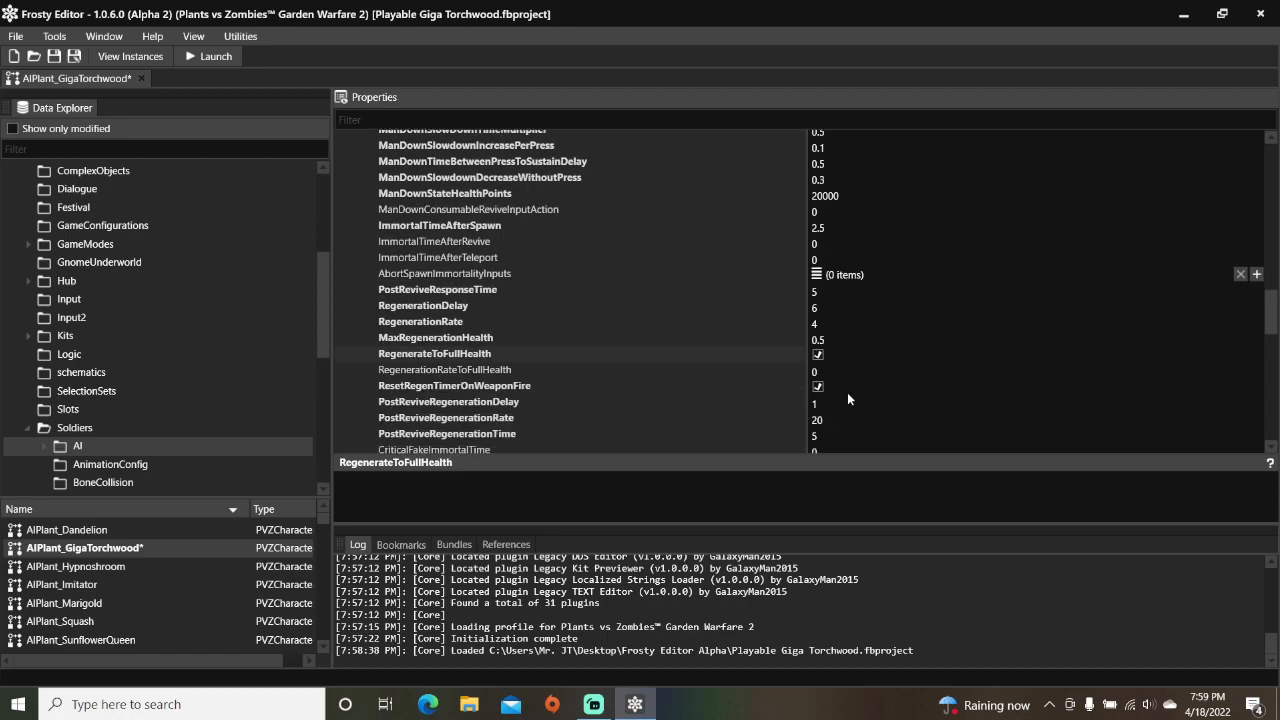
# - Set RegenerationRateToFullHealth to 1.75, untick ResetRegenTimerOnWeaponFire, then launch the game
pyautogui.click(445, 369)
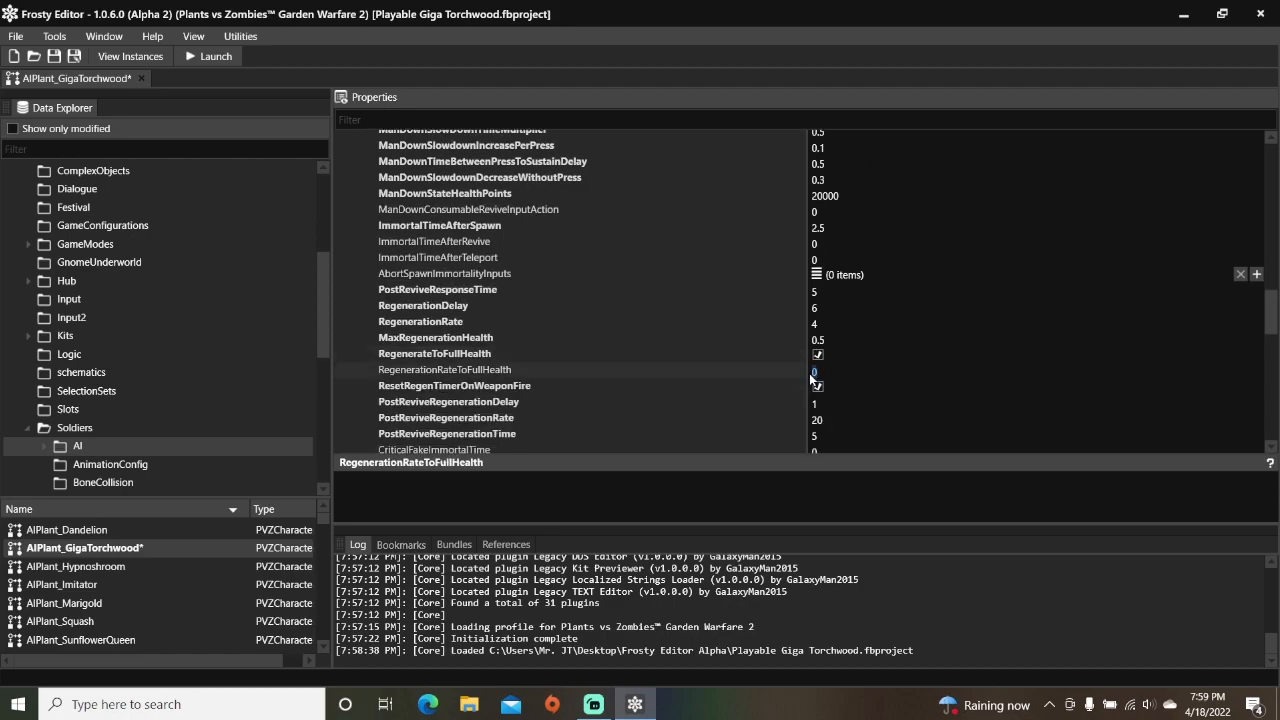
pyautogui.write('1.7')
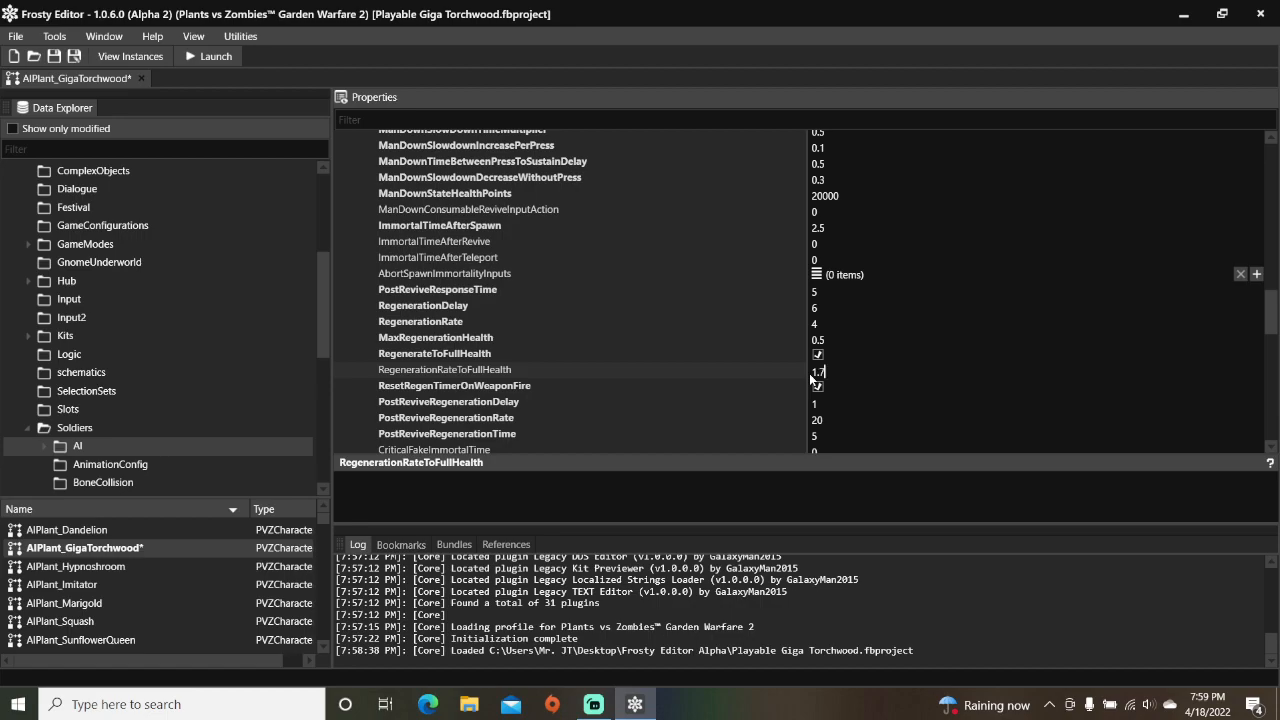
pyautogui.write('1.75')
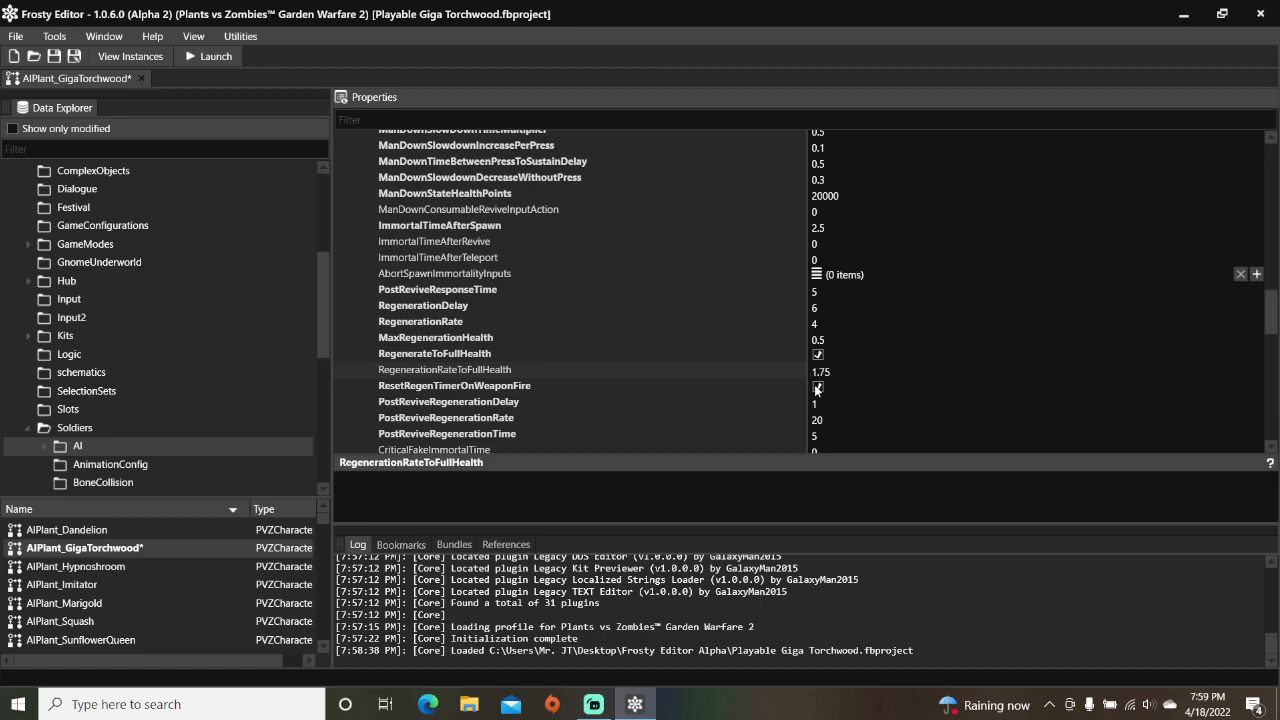
pyautogui.click(817, 387)
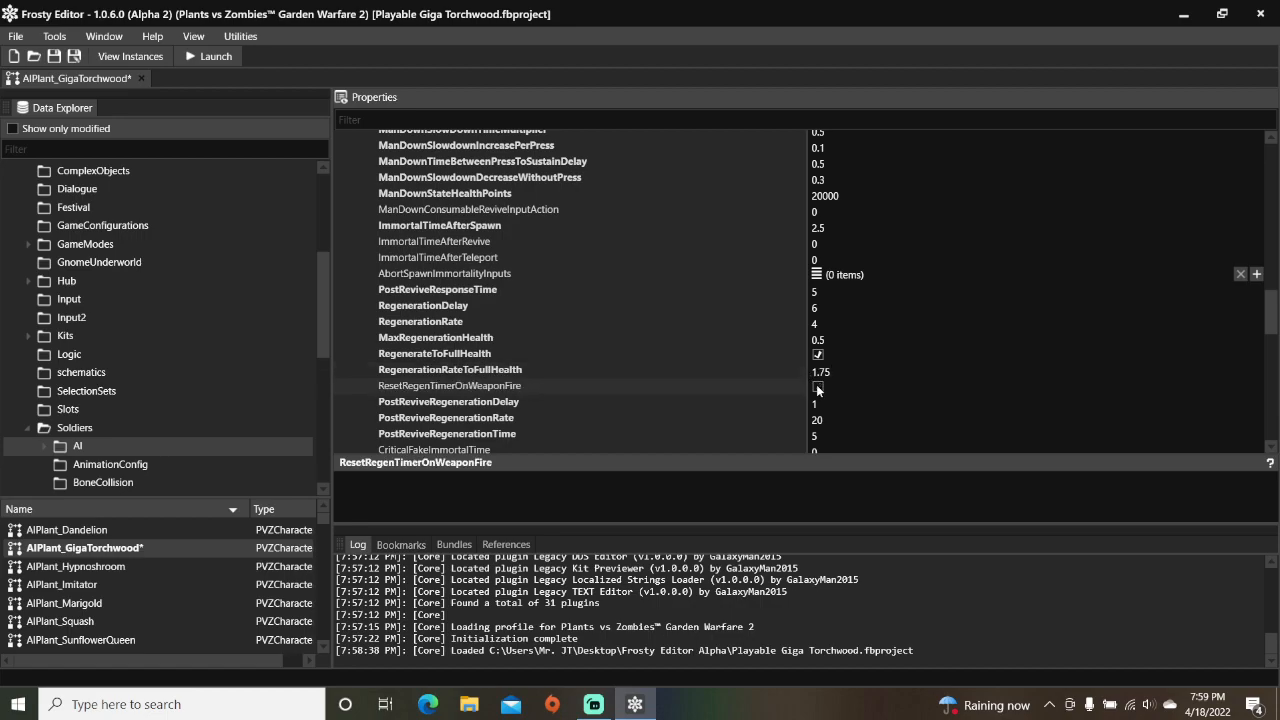
pyautogui.click(209, 56)
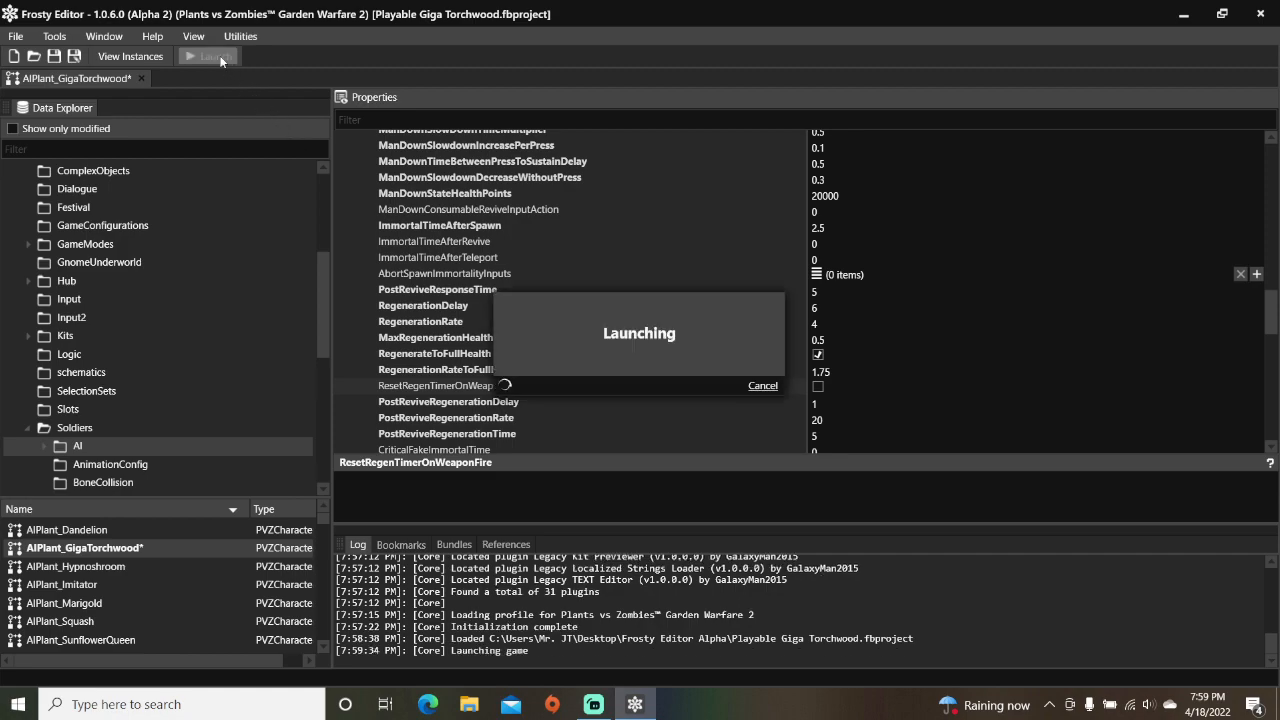